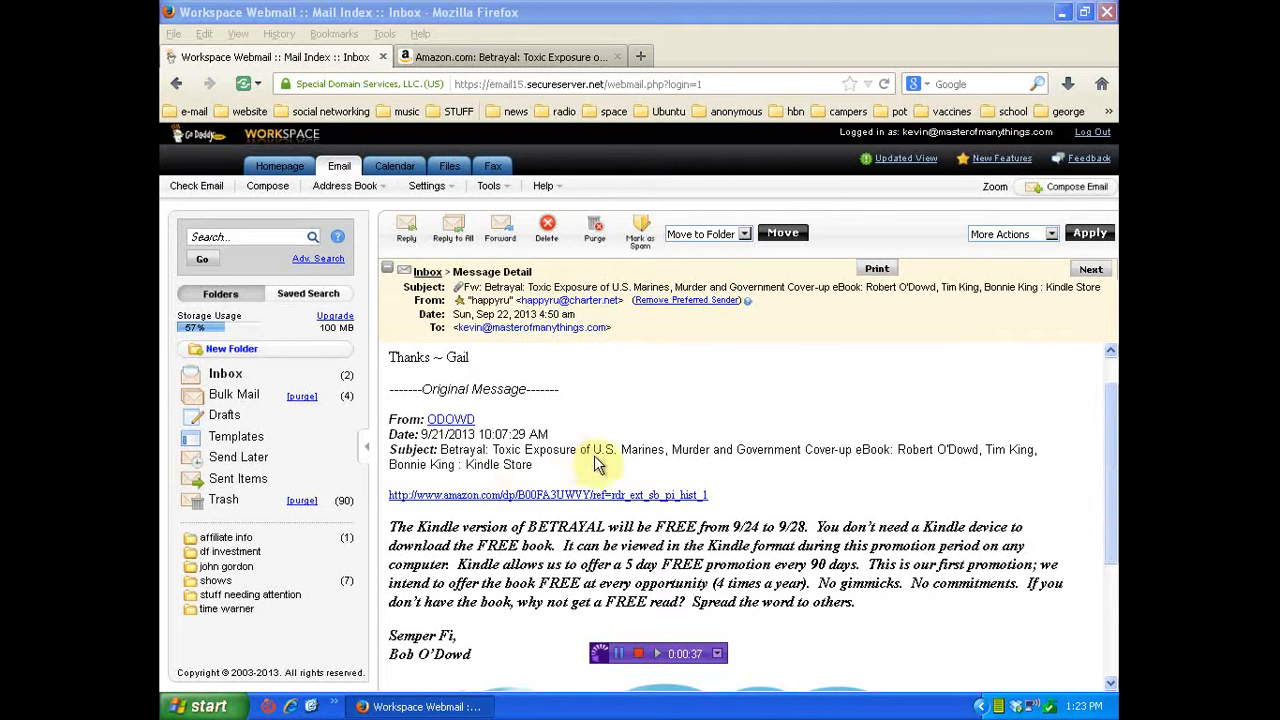
{"action": "mouse_move", "coordinate": [773, 456]}
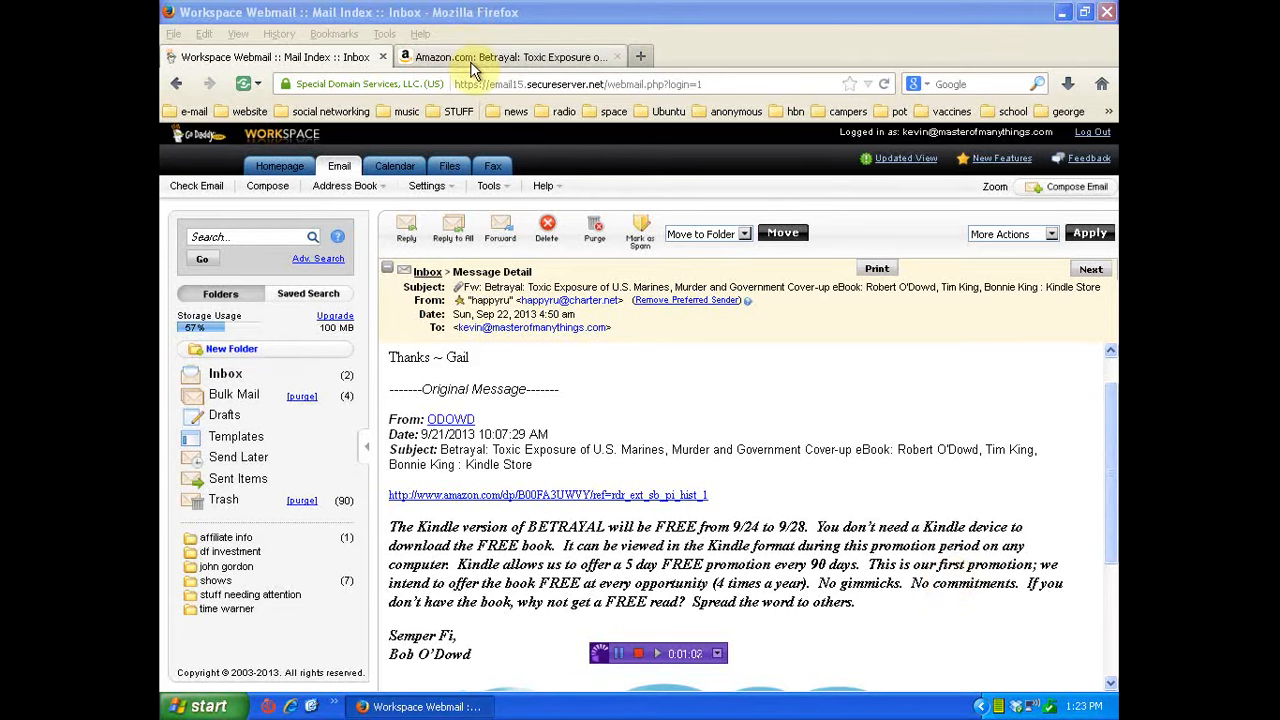
Switch to the 'Amazon.com: Betrayal' tab showing the Kindle eBook's store page
{"action": "left_click", "coordinate": [510, 57]}
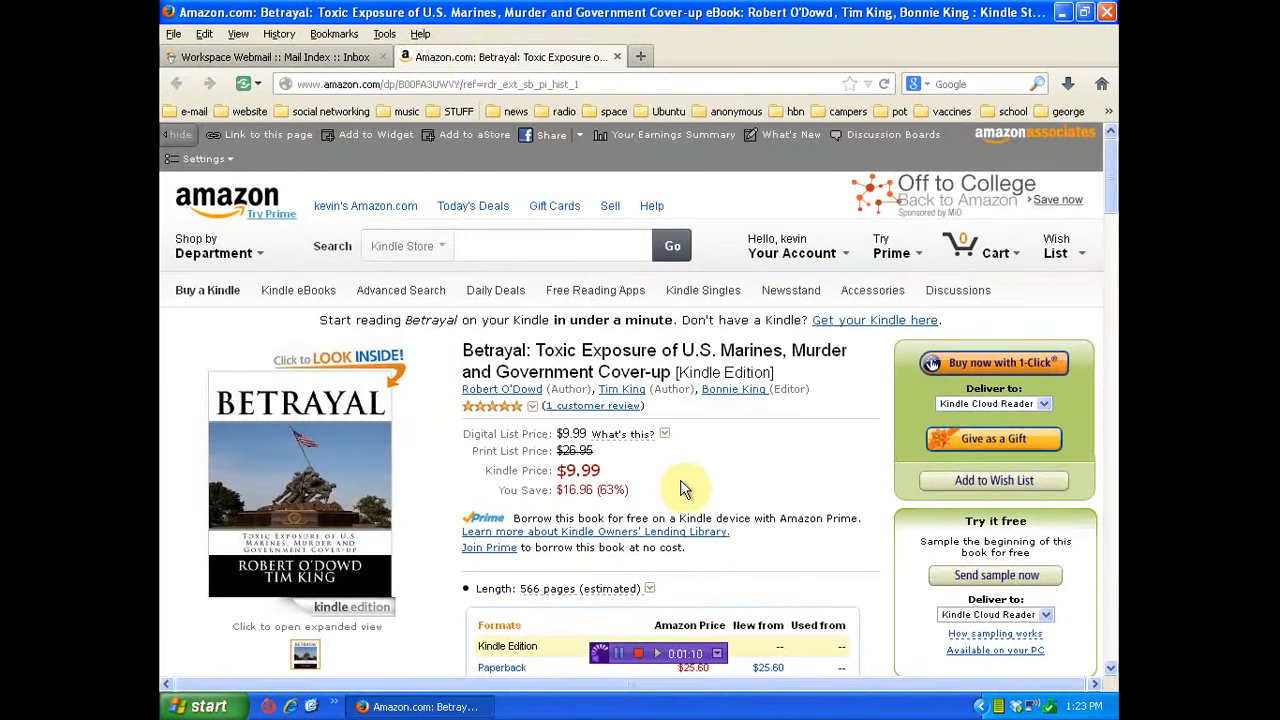